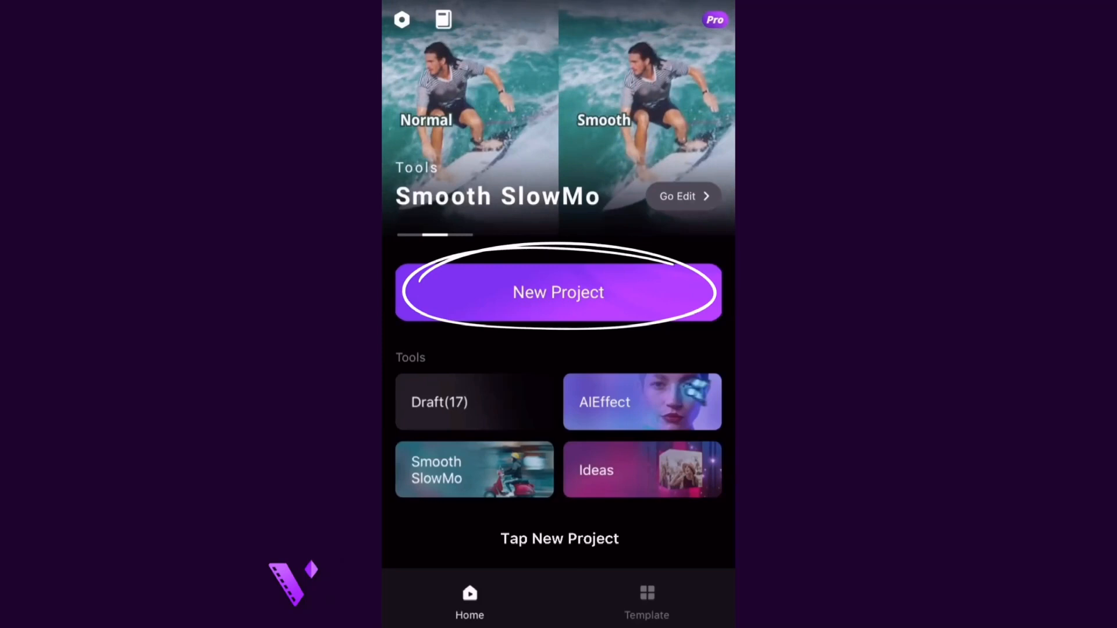
Start a new project using the pink-and-purple neon grid stock background.
left_click(558, 292)
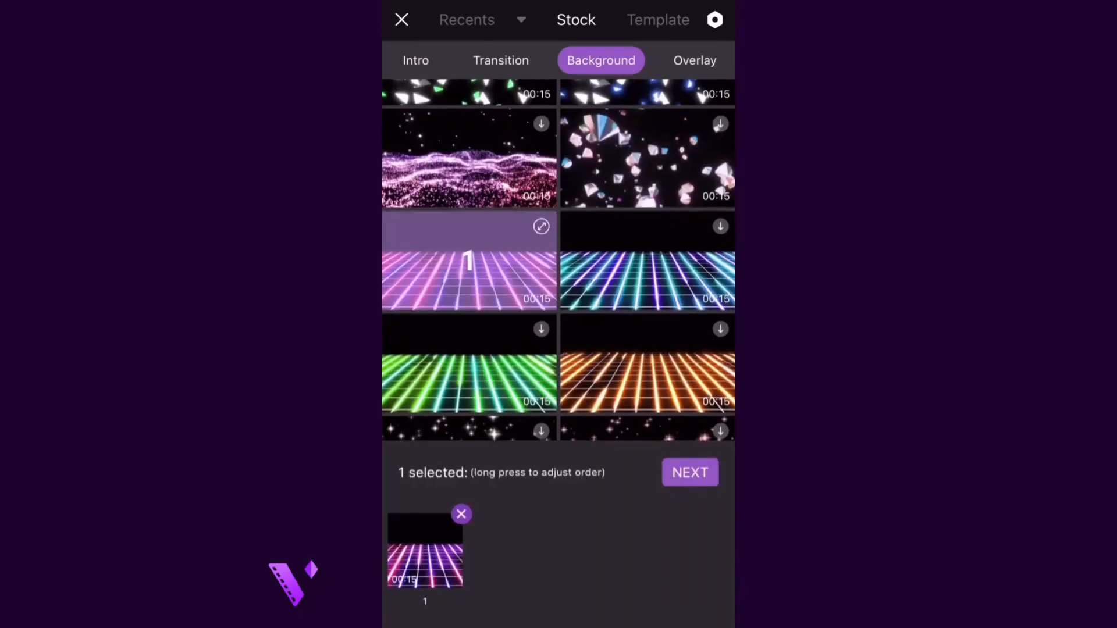
left_click(688, 472)
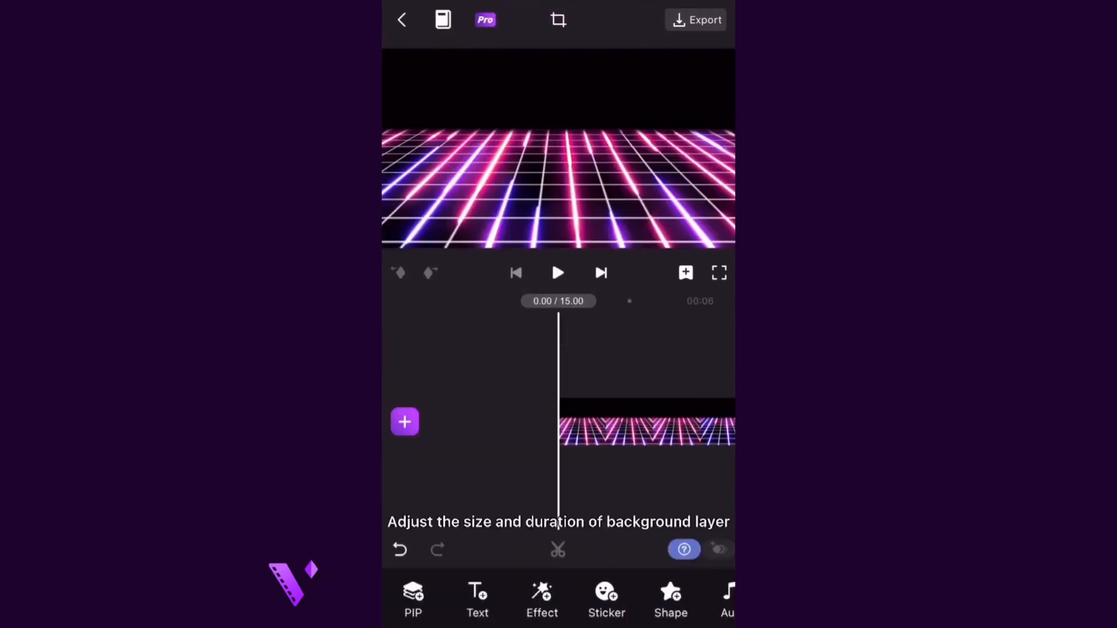
Change the canvas to a square 1:1 ratio.
left_click(558, 20)
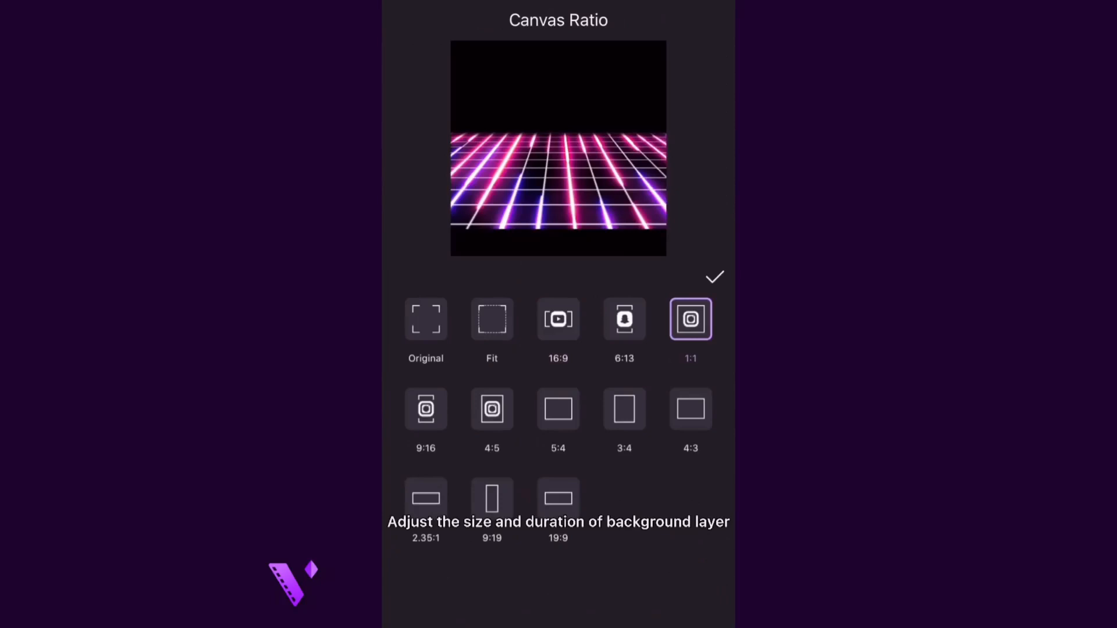
left_click(715, 277)
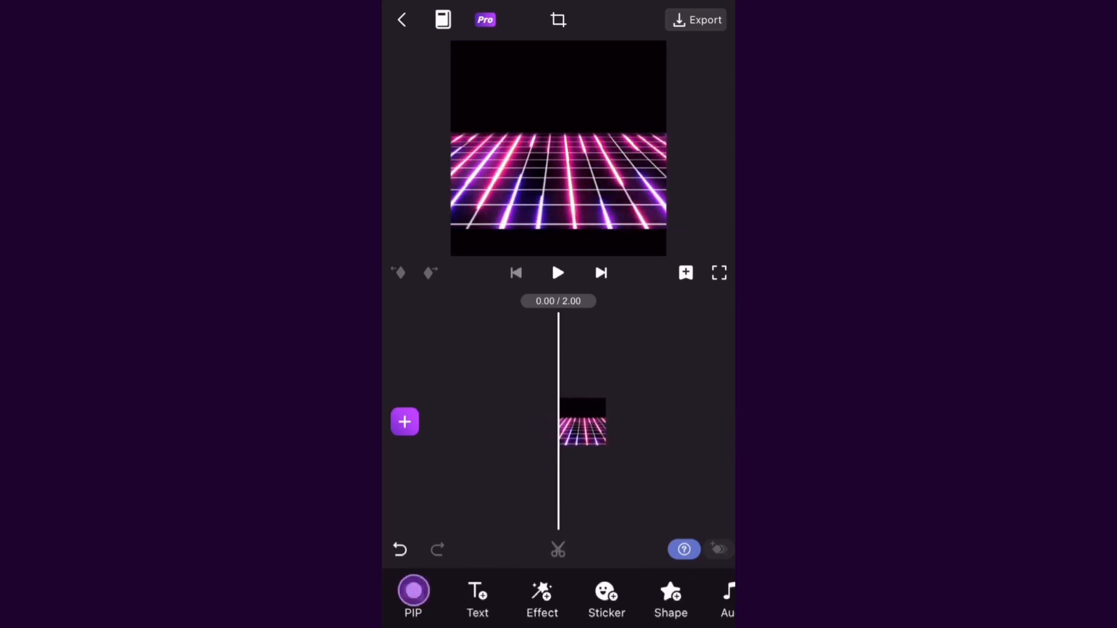
Add the plaid-jacket woman photo as a picture-in-picture layer.
left_click(403, 421)
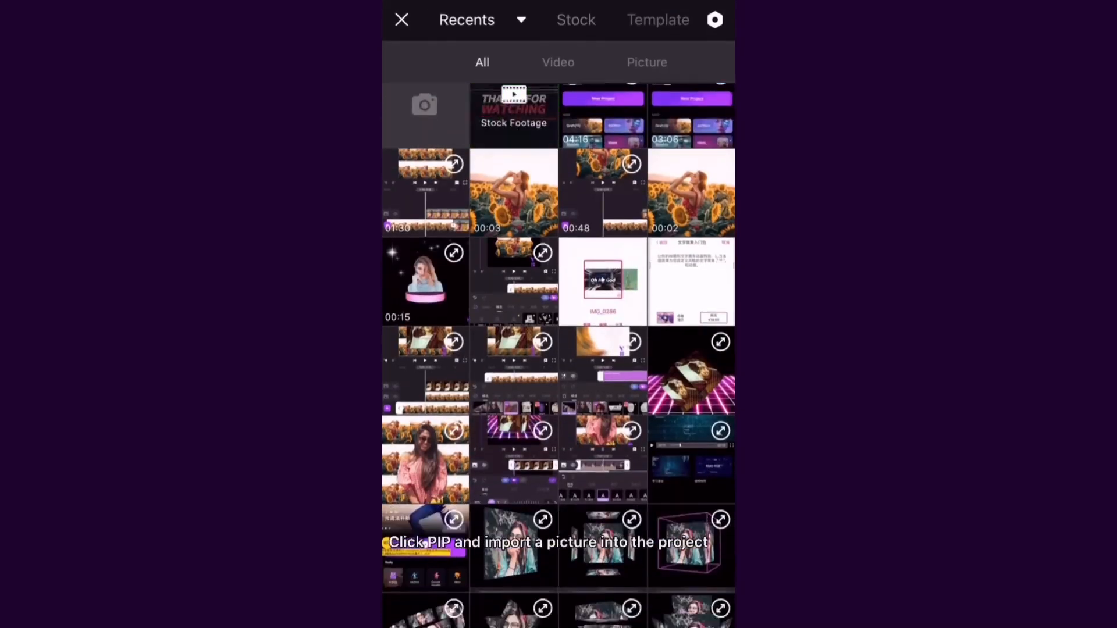
scroll("down", 3)
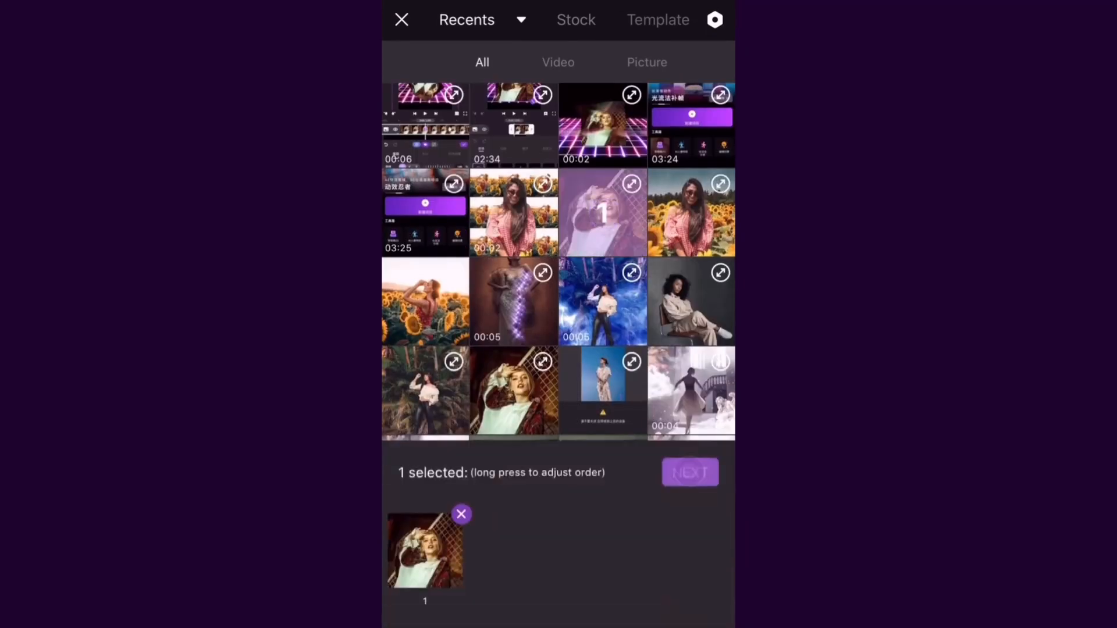
left_click(688, 472)
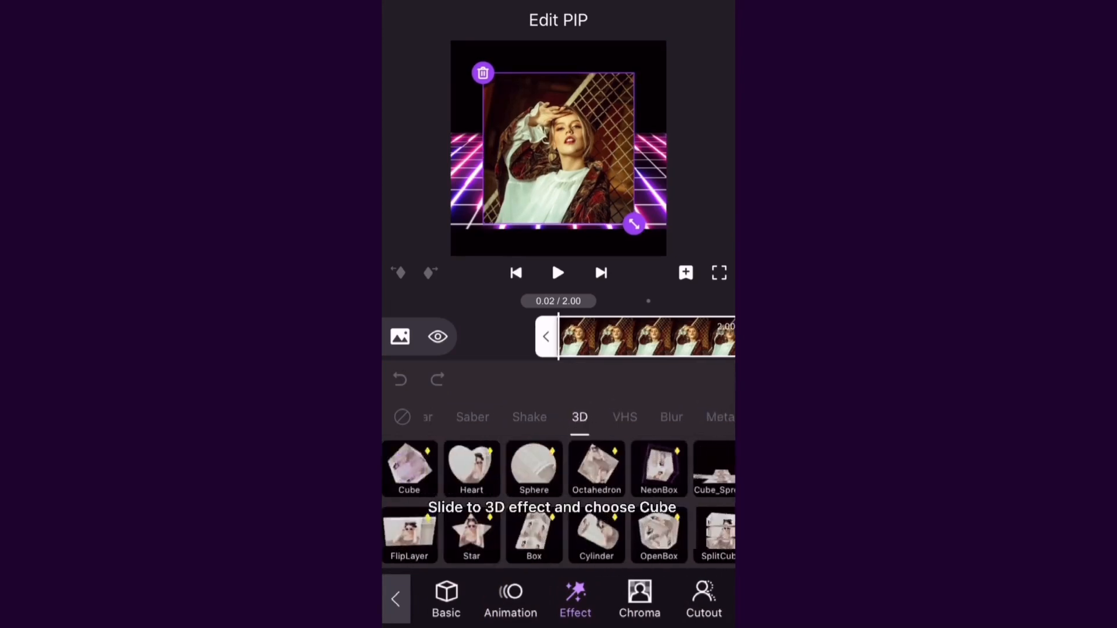
Apply the Cube 3D effect and review its Size and Basic rotation settings.
left_click(409, 467)
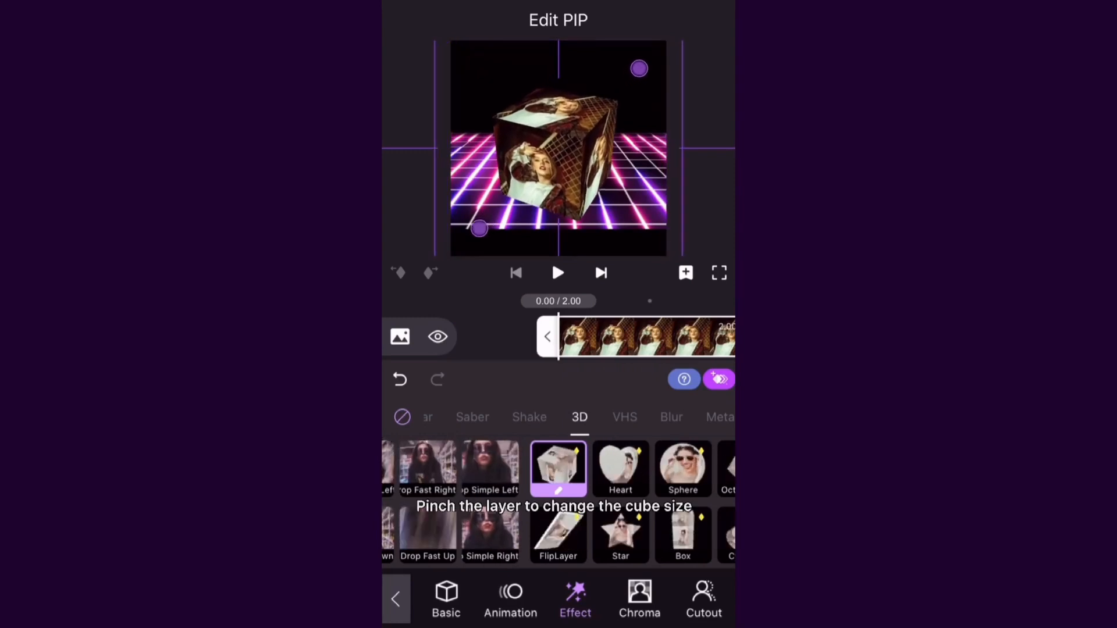
left_click(558, 469)
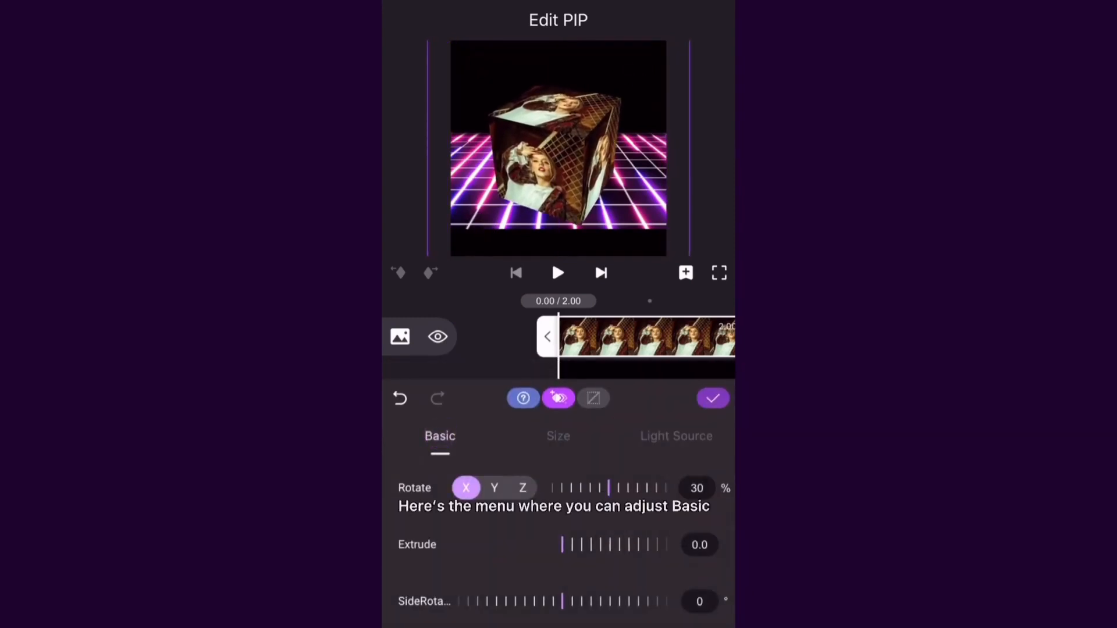
left_click(675, 436)
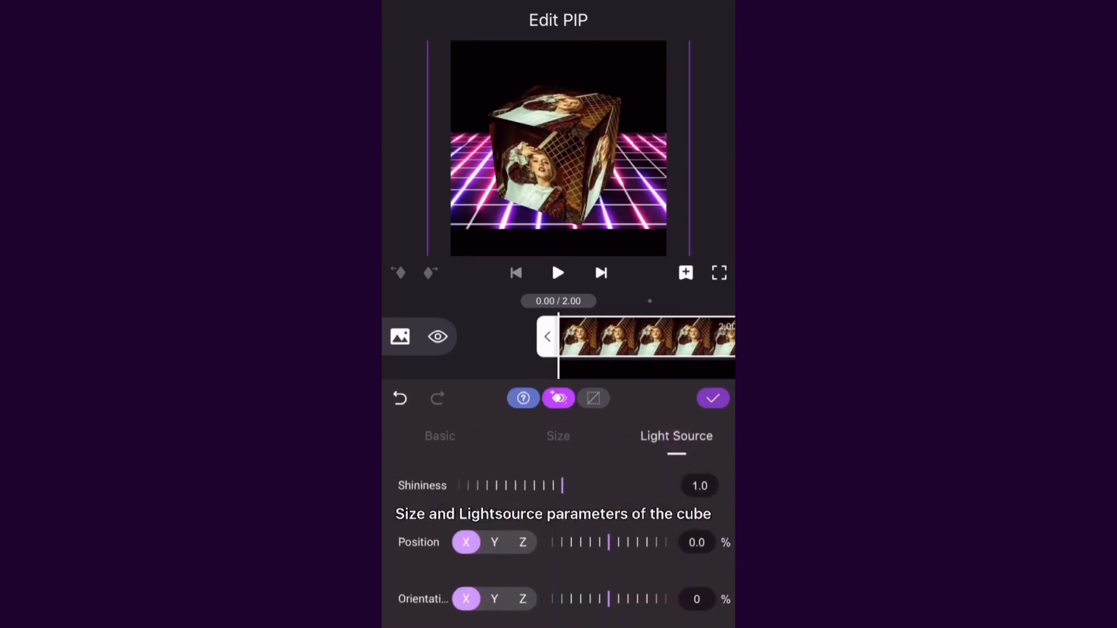
left_click(440, 435)
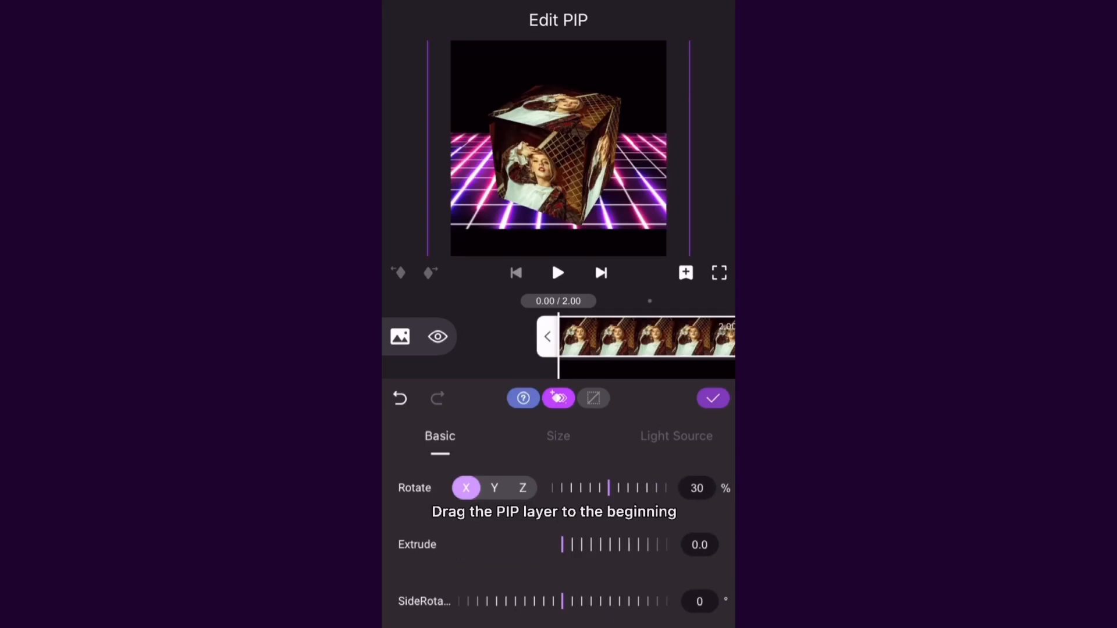
Add a start keyframe with the cube's X, Y and Z rotations at 0.
left_click(559, 398)
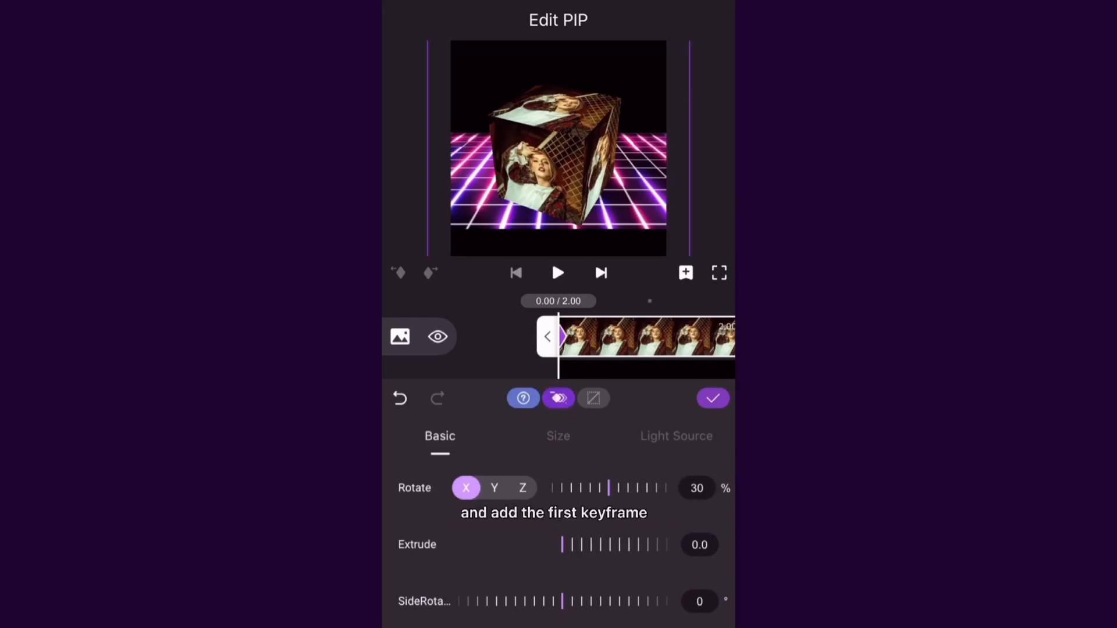
left_click_drag(609, 488, 598, 488)
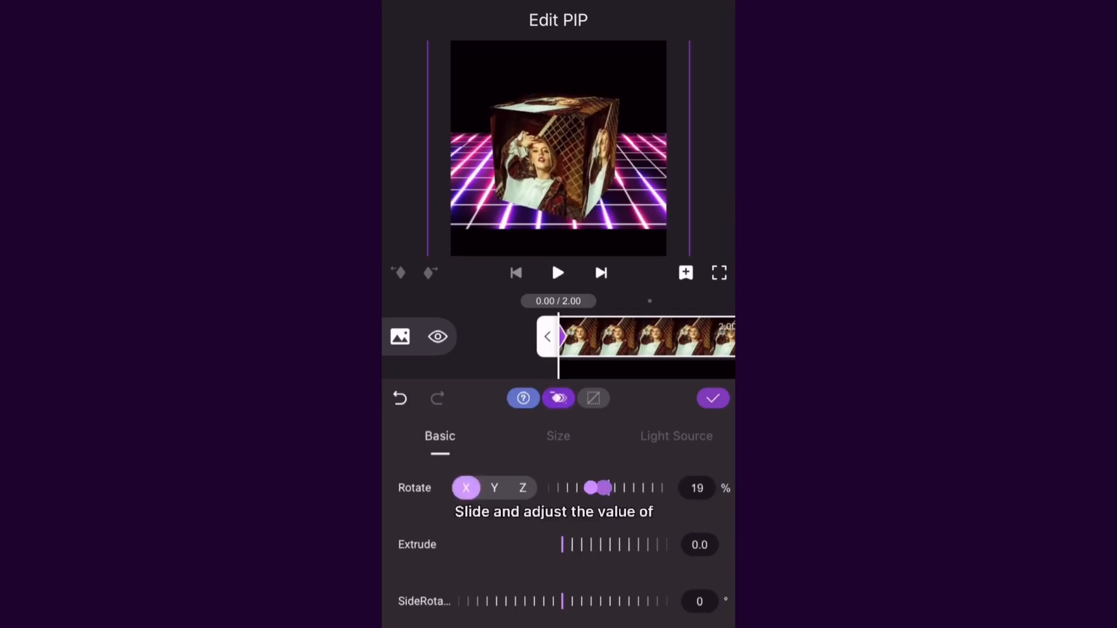
left_click_drag(598, 488, 559, 488)
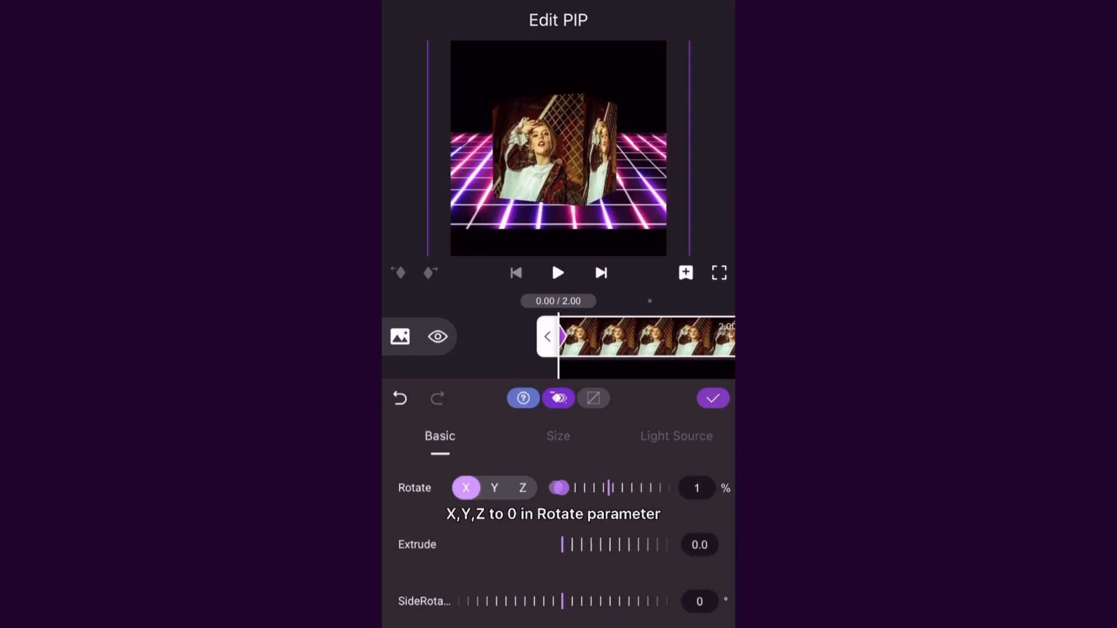
left_click(494, 488)
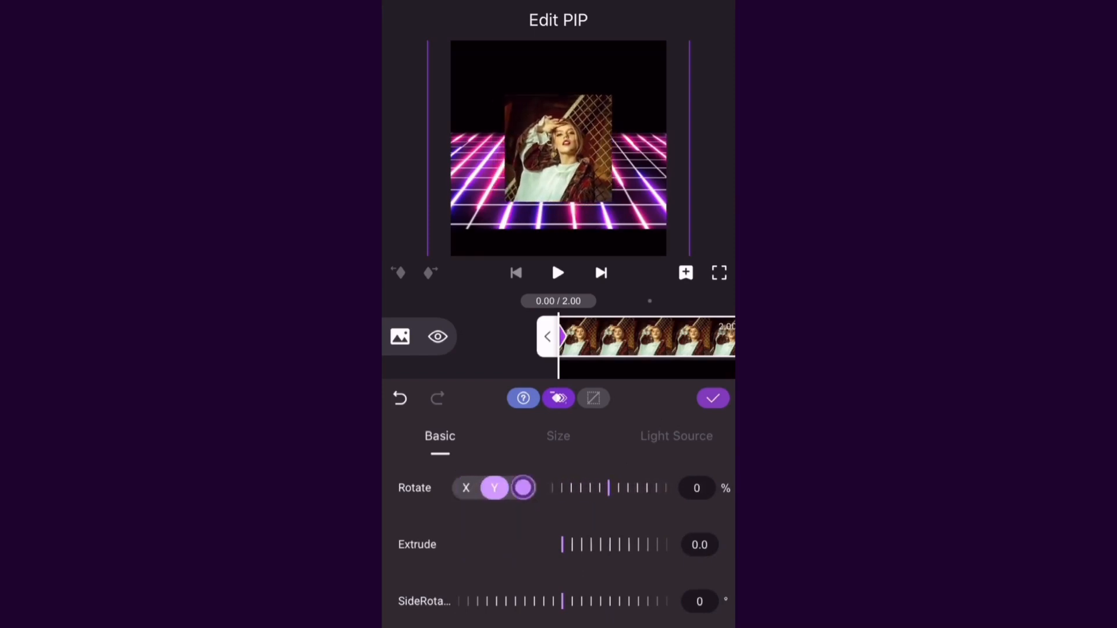
left_click(523, 488)
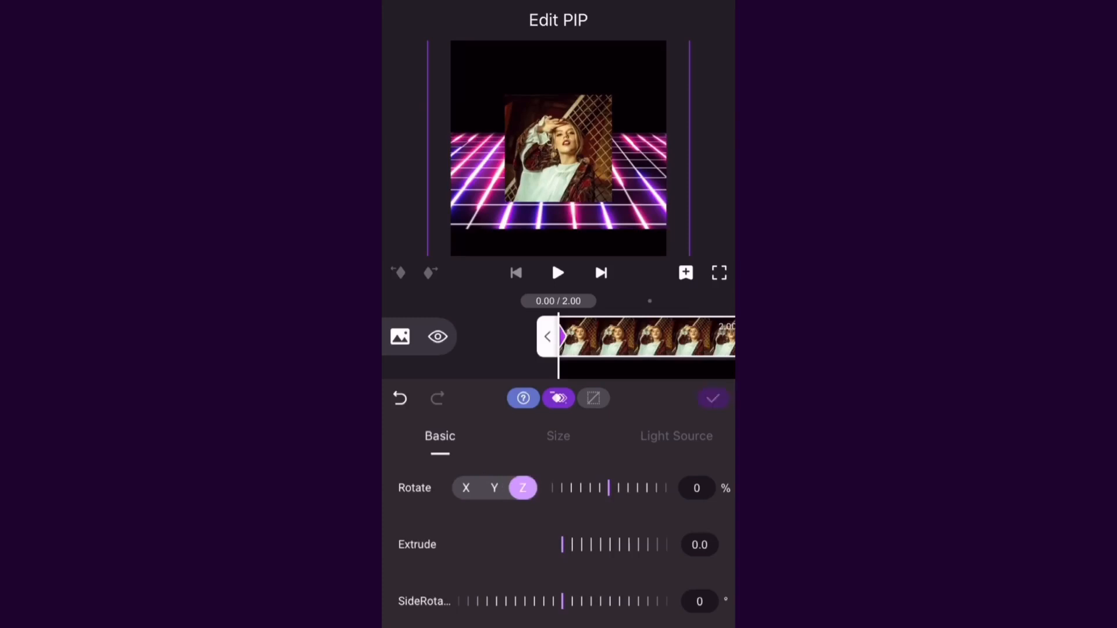
left_click(574, 602)
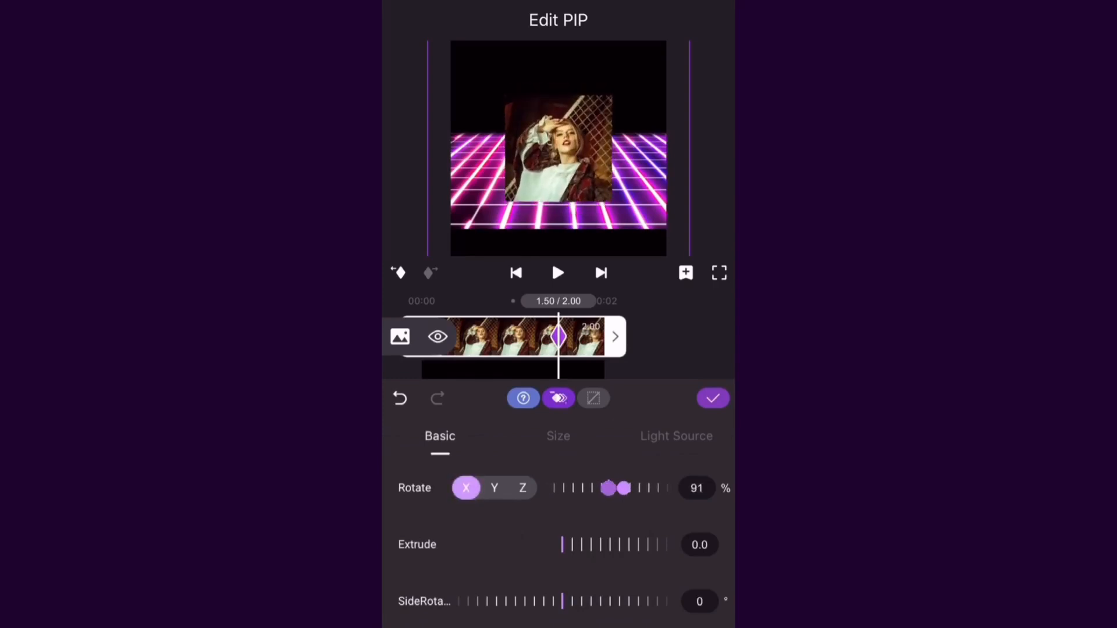
Tilt the cube on X and set its Y rotation to 180.
left_click_drag(609, 489, 644, 488)
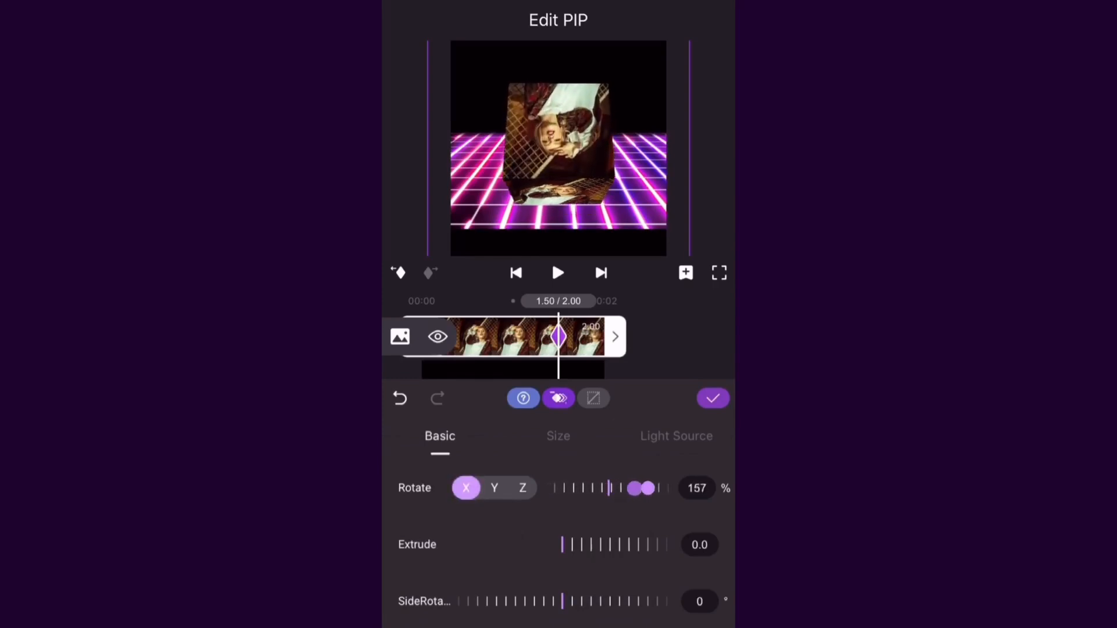
left_click_drag(631, 489, 650, 488)
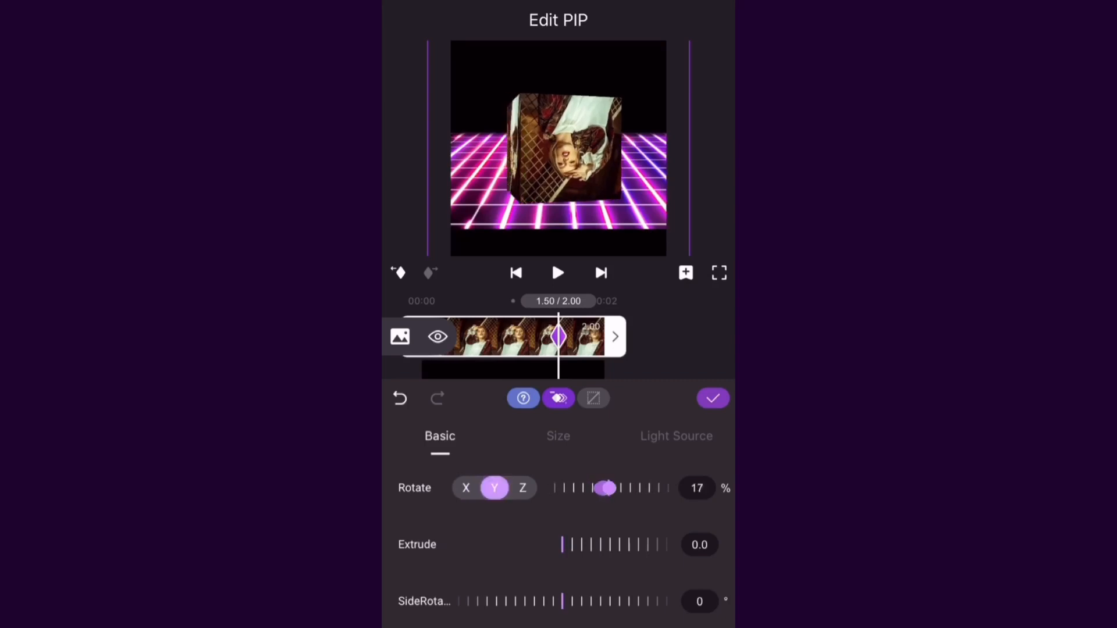
left_click_drag(606, 488, 636, 488)
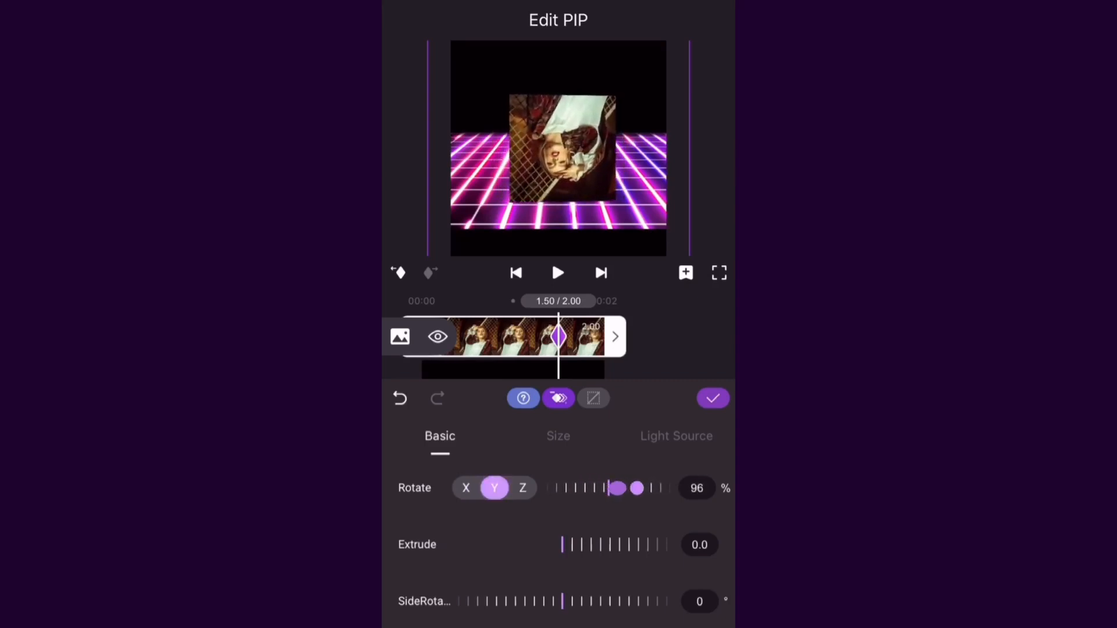
left_click_drag(609, 488, 652, 488)
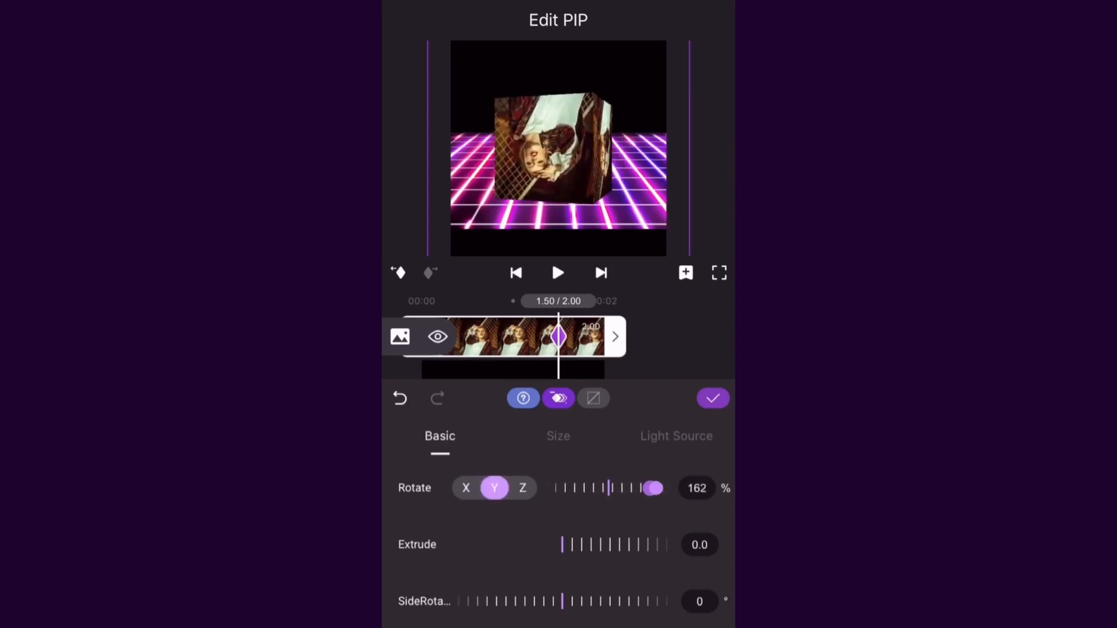
left_click_drag(654, 488, 610, 489)
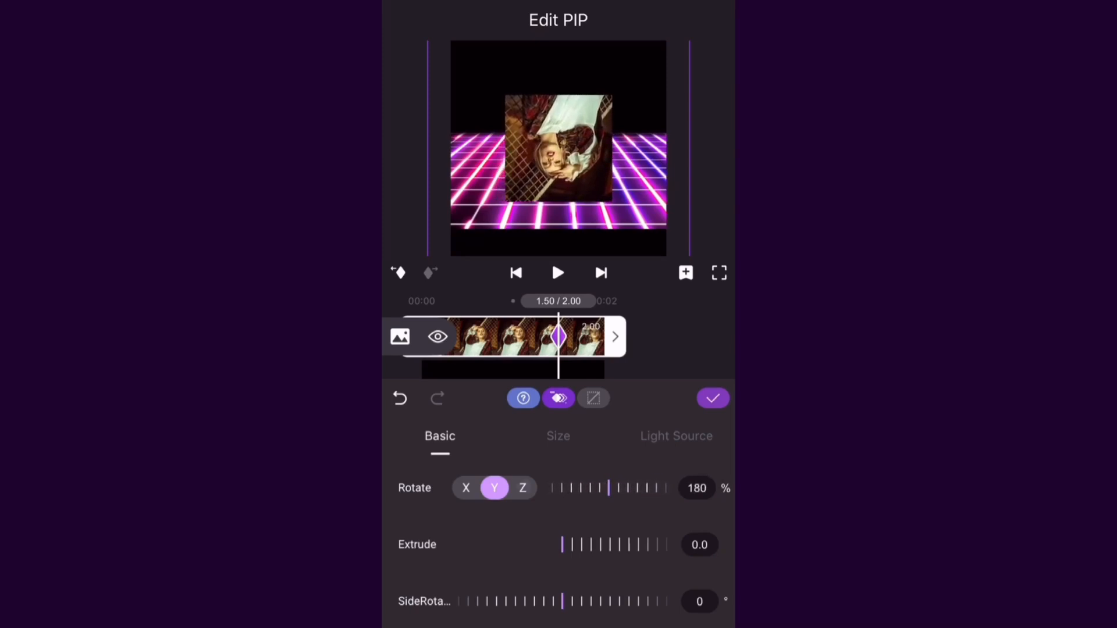
Set the cube's Z rotation to 180 and confirm the keyframe.
left_click(522, 488)
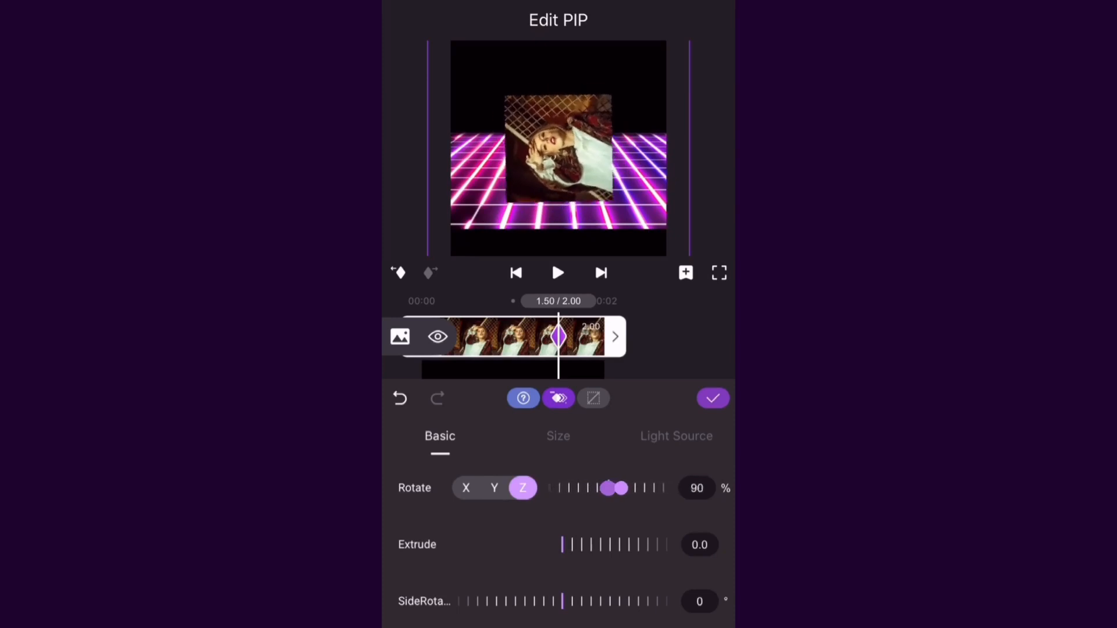
left_click_drag(612, 488, 645, 488)
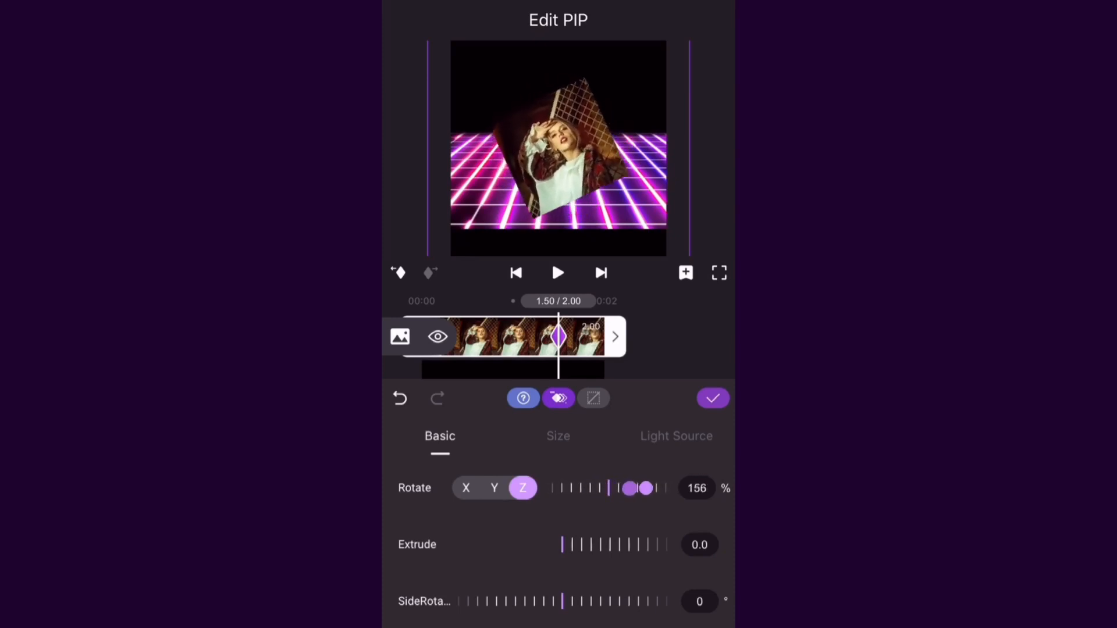
left_click_drag(628, 488, 648, 488)
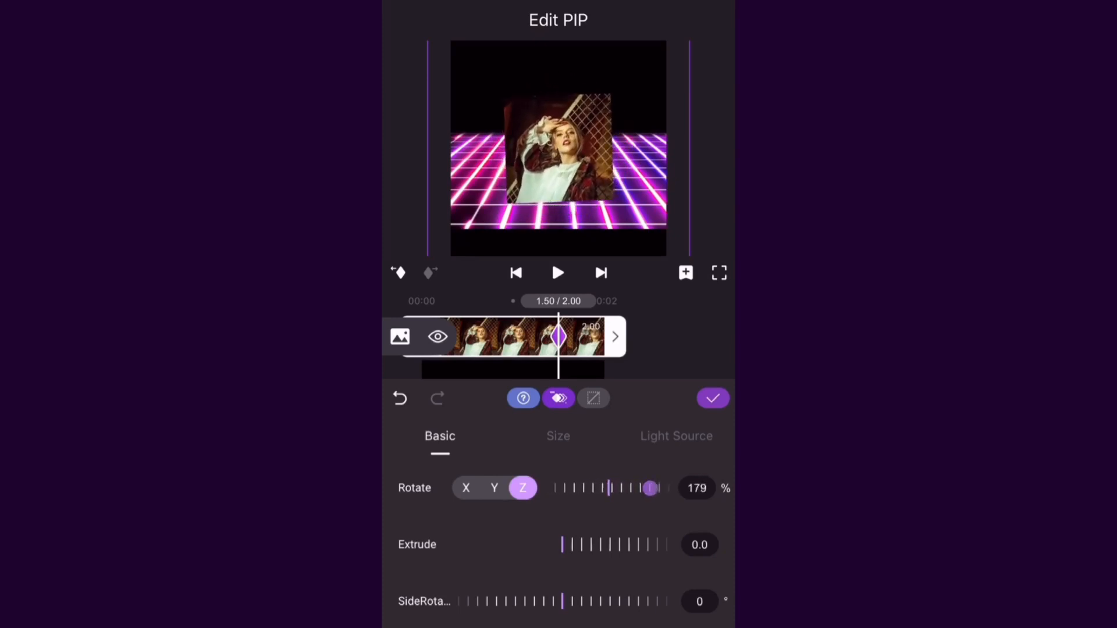
left_click_drag(649, 488, 609, 488)
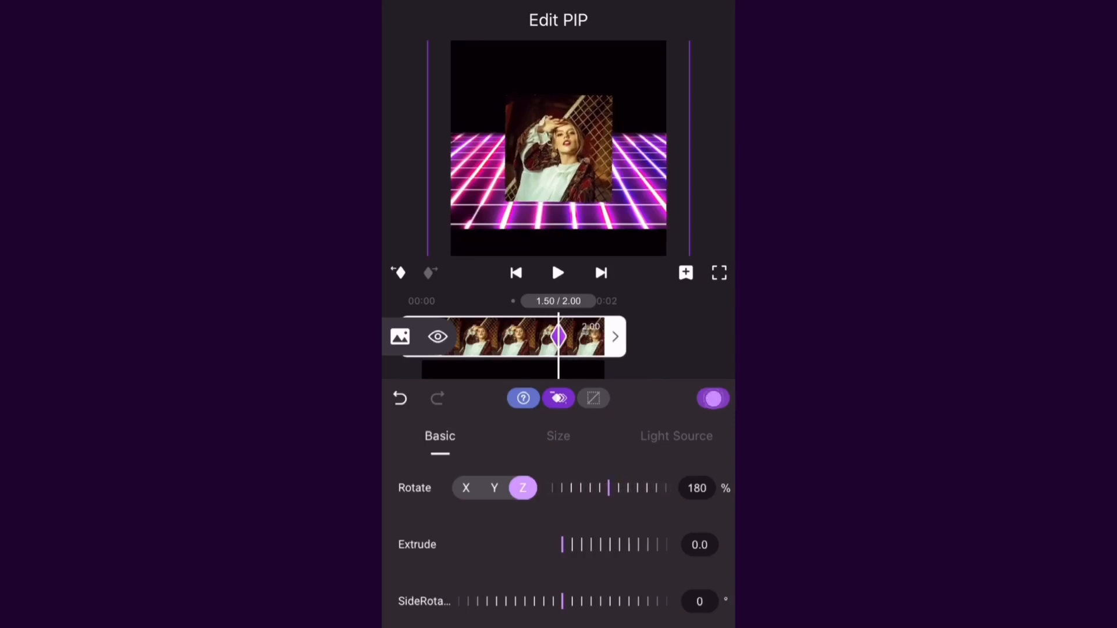
left_click(575, 603)
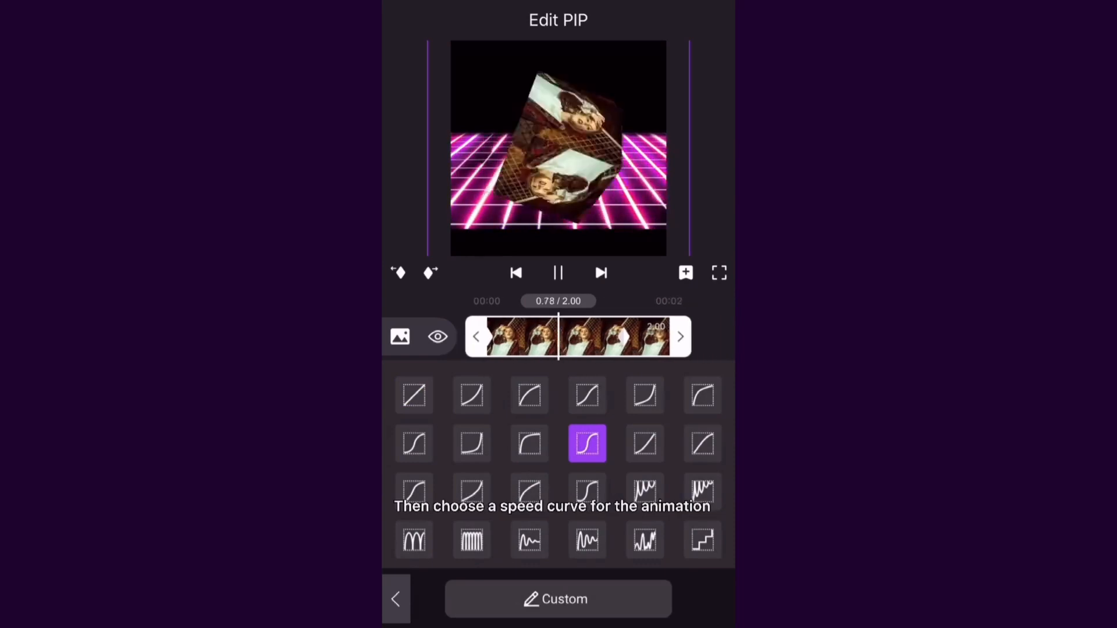
Apply the ease-in-out speed curve and return to the timeline.
left_click(414, 396)
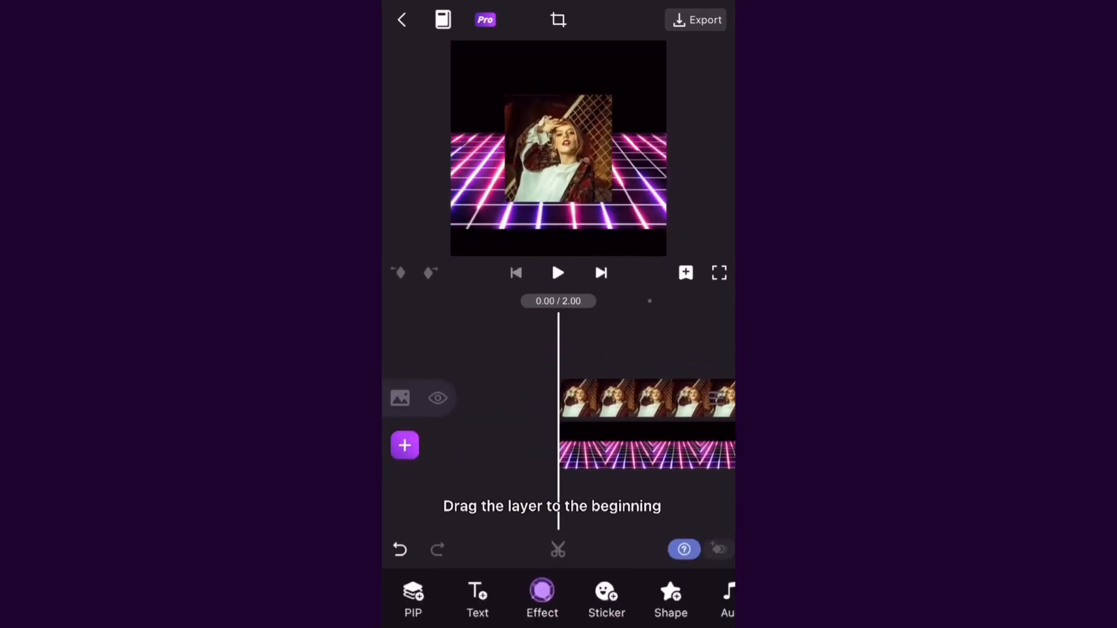
Add the Rotate Shake effect and move its layer to the start.
left_click(542, 599)
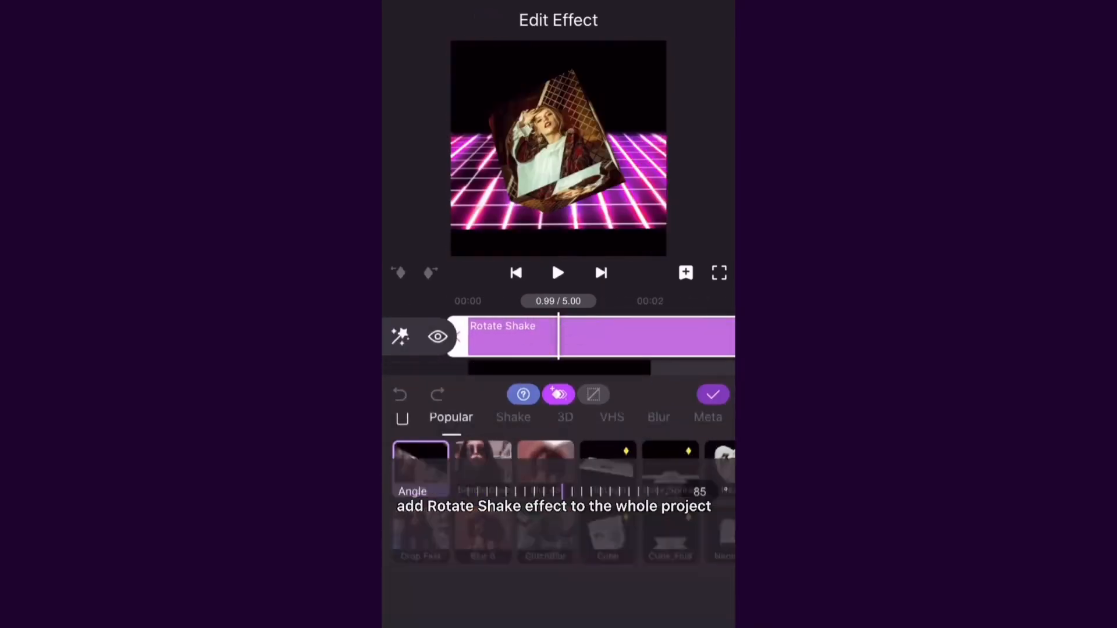
left_click(712, 393)
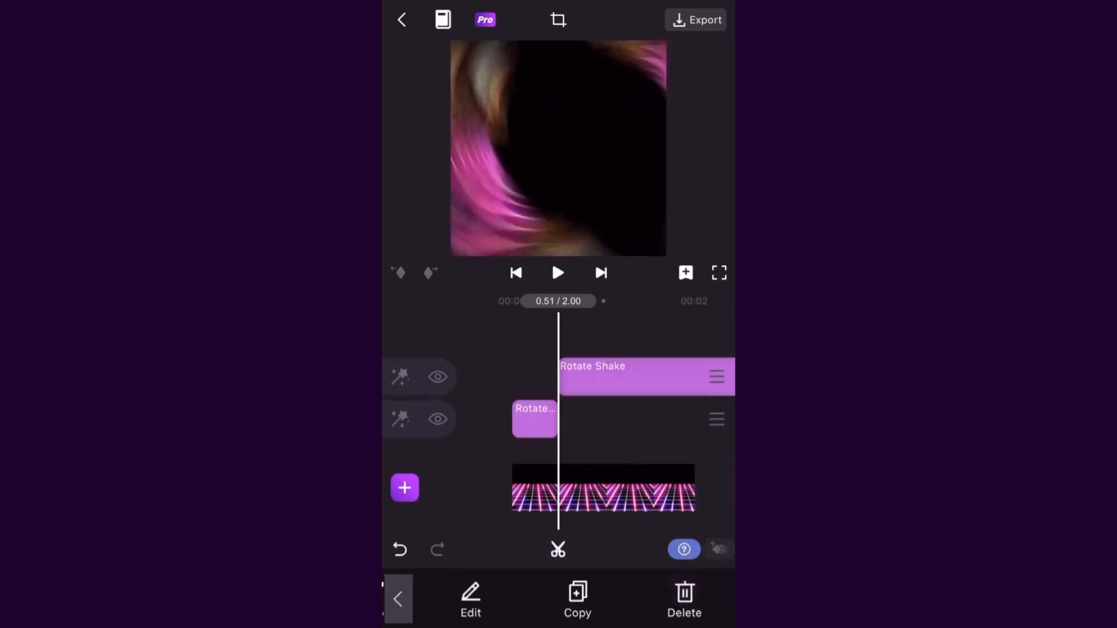
left_click(557, 272)
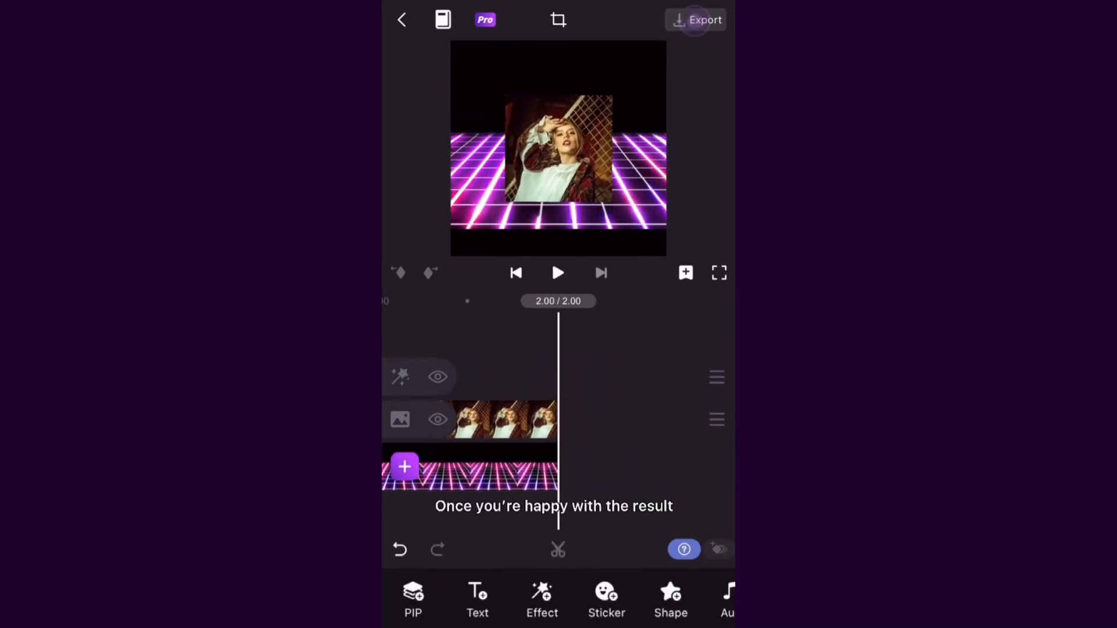
Export the video at 1080p, 30 fps and play the result.
left_click(696, 19)
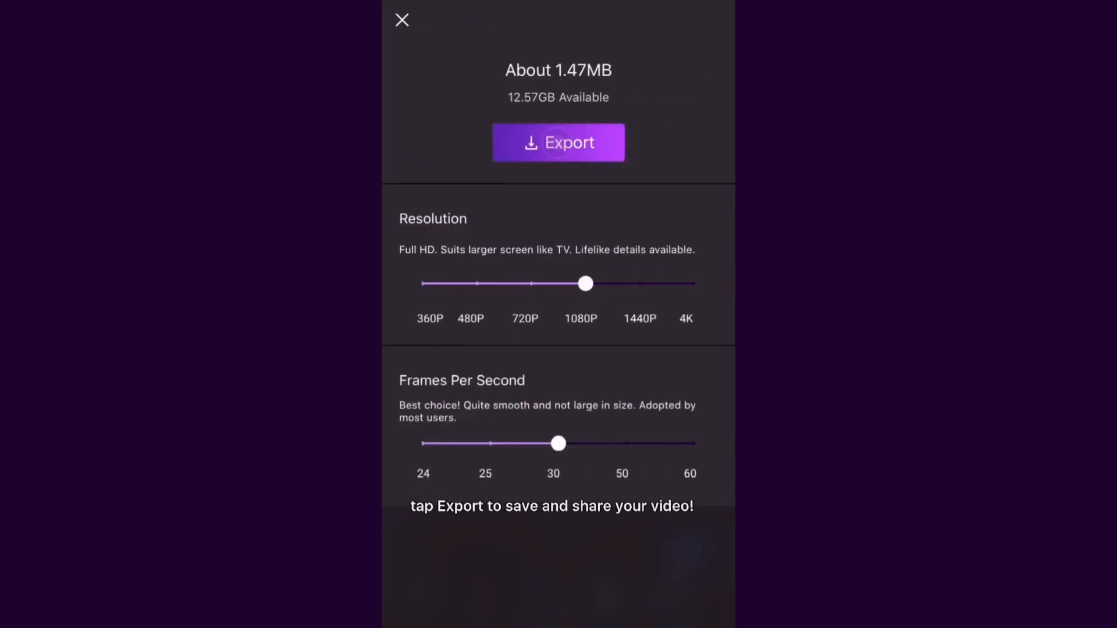
left_click(558, 143)
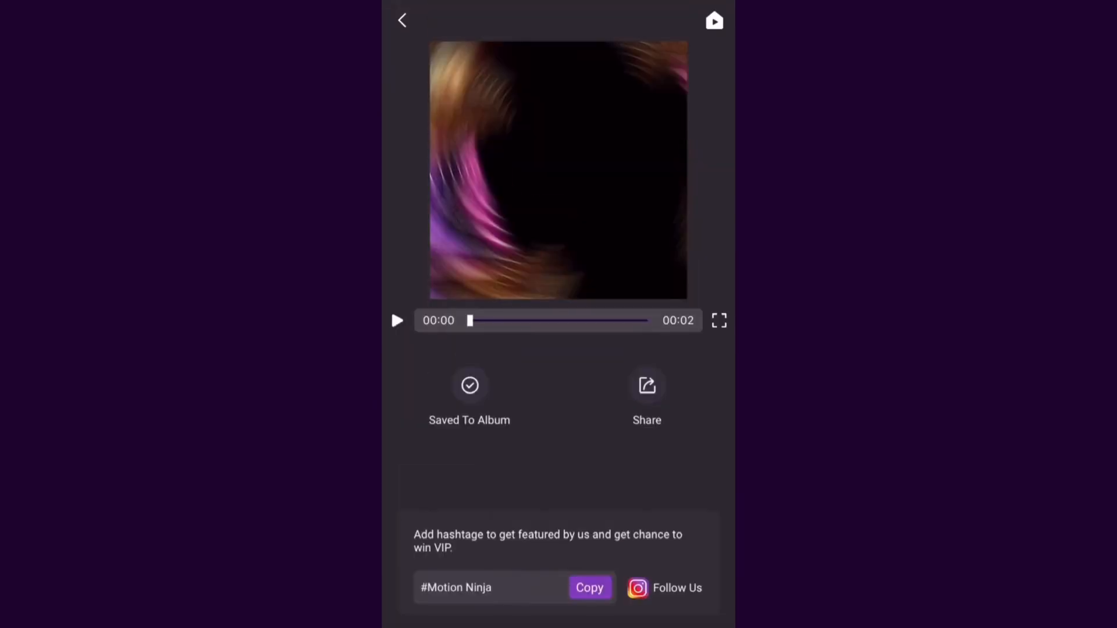
left_click(396, 321)
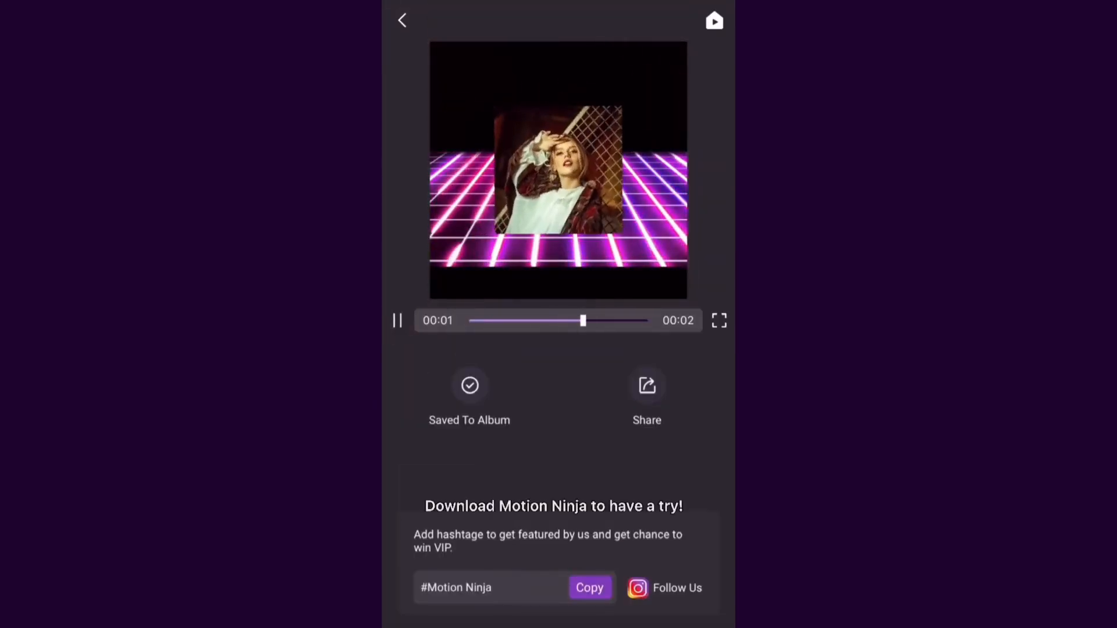